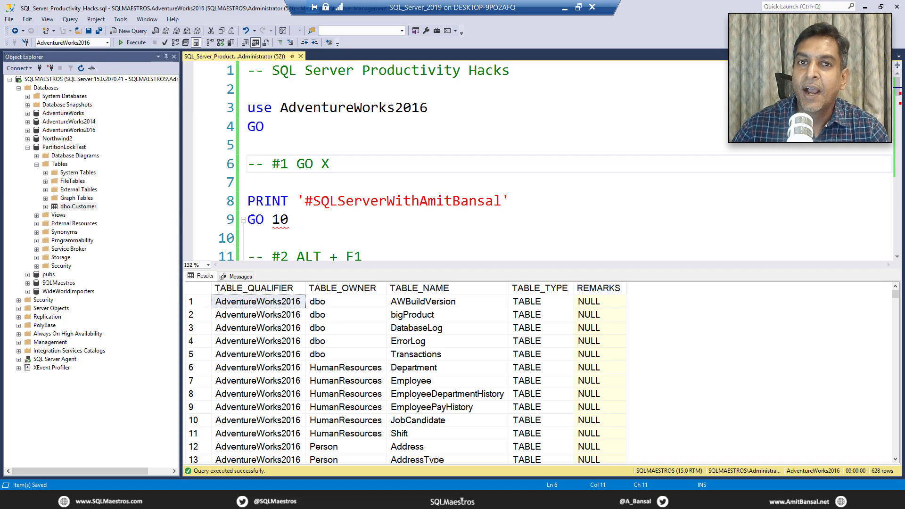
Run the PRINT and GO batch once so Messages reports the commands completed successfully.
click(329, 164)
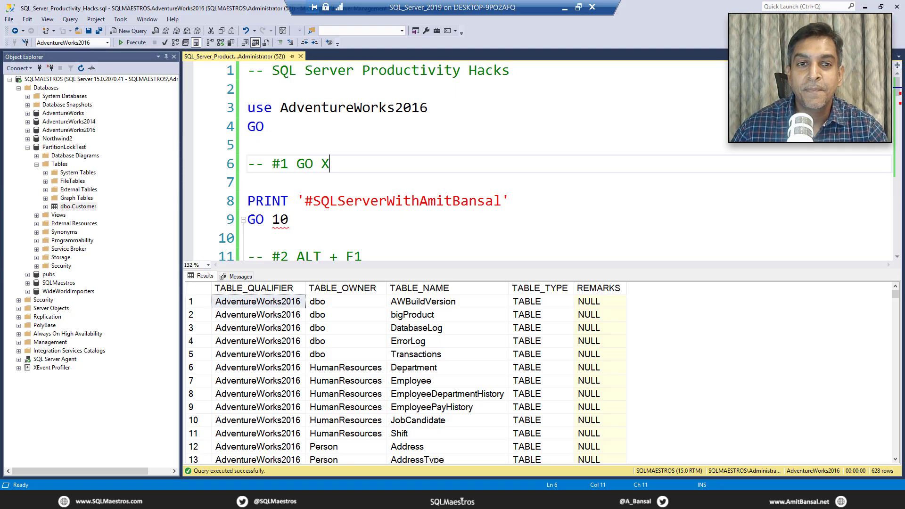
mouse_move(349, 171)
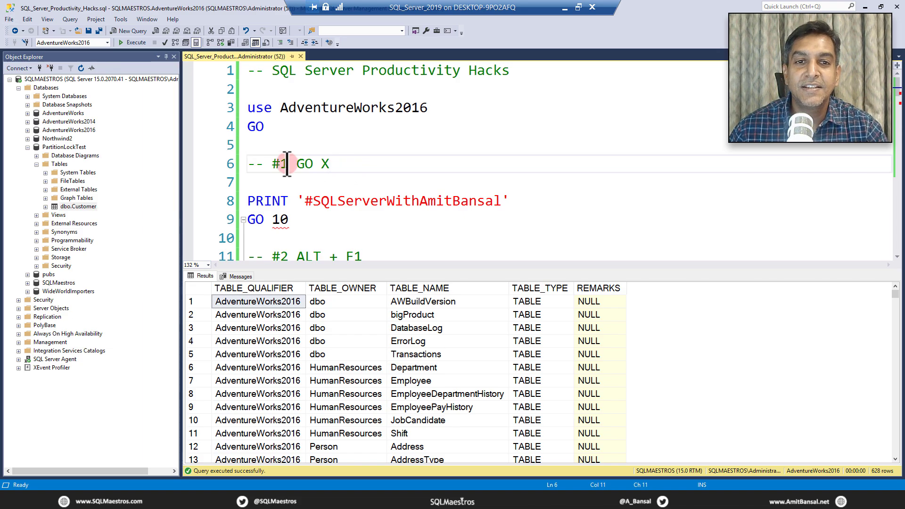
mouse_move(298, 164)
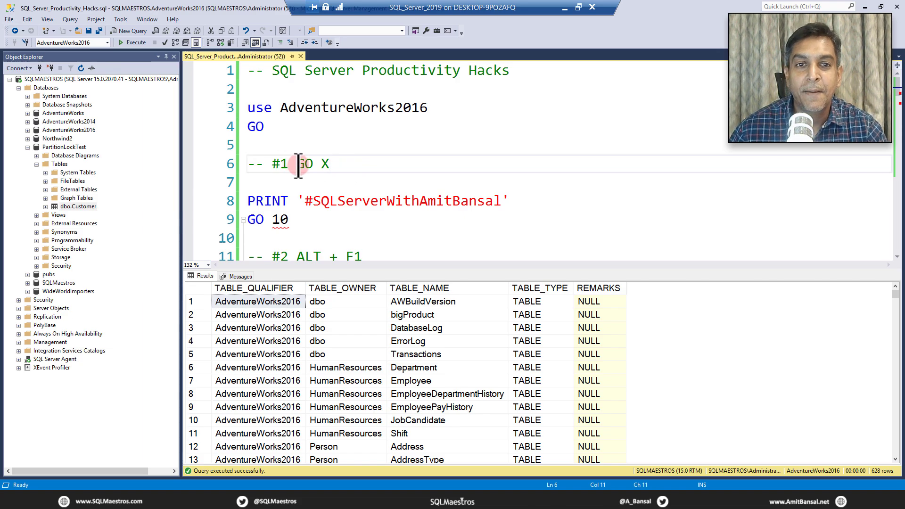
double_click(304, 165)
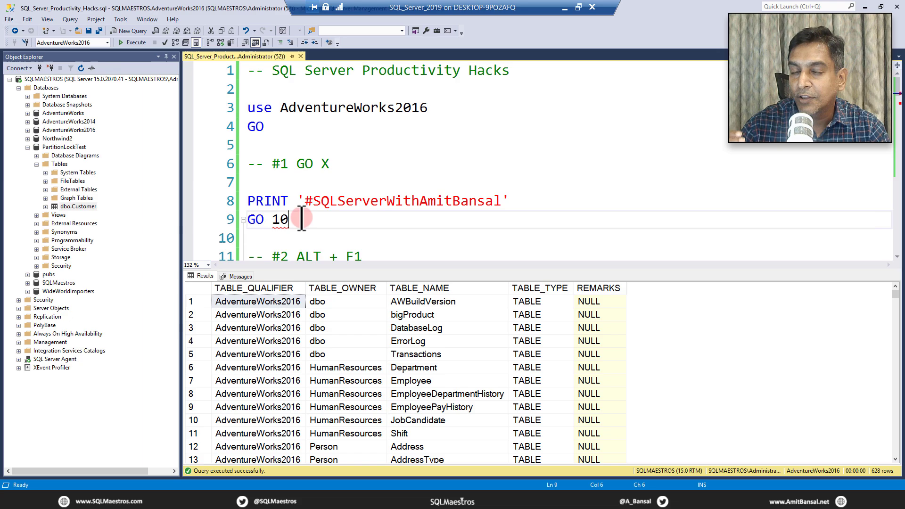
mouse_move(271, 219)
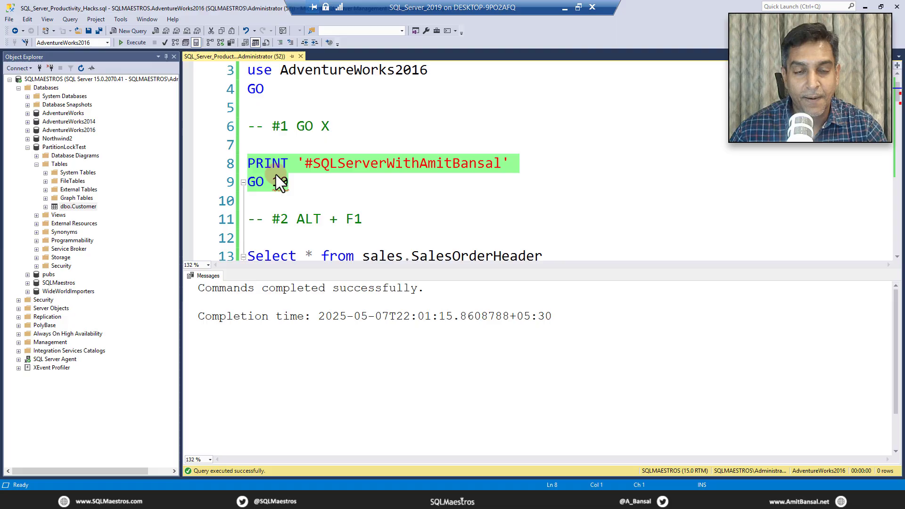
Add 10 after GO and execute, printing the hashtag message ten times.
text(10)
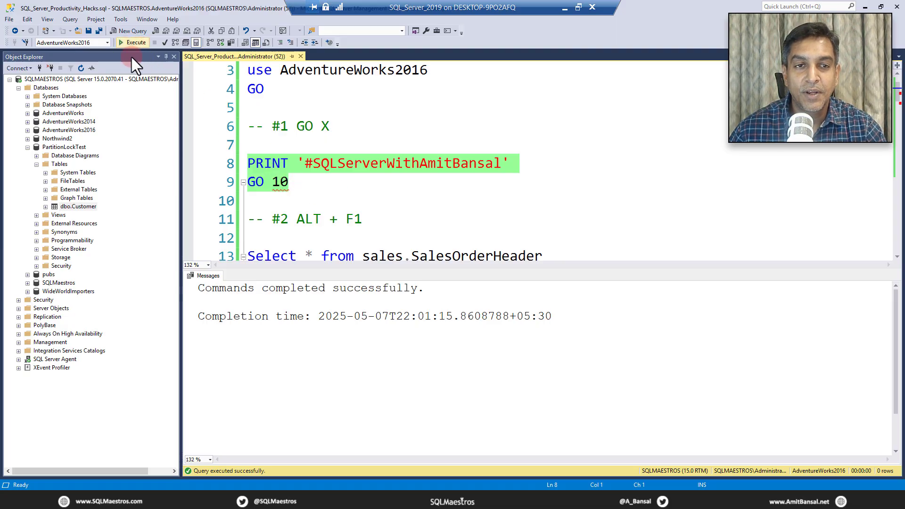
click(133, 42)
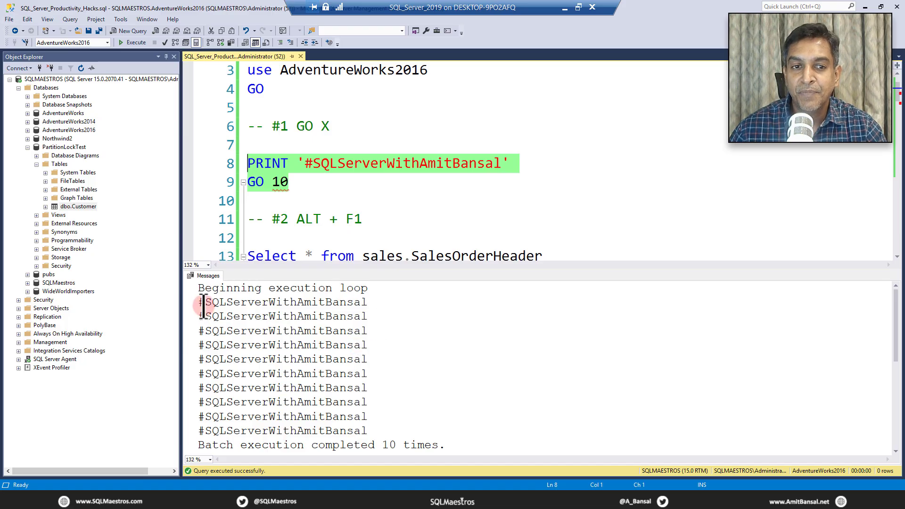
drag(205, 302, 400, 417)
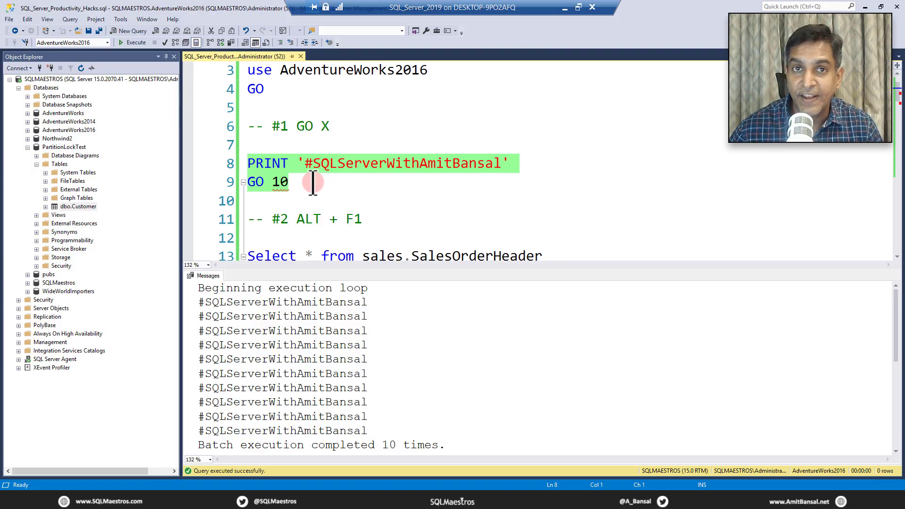
click(292, 181)
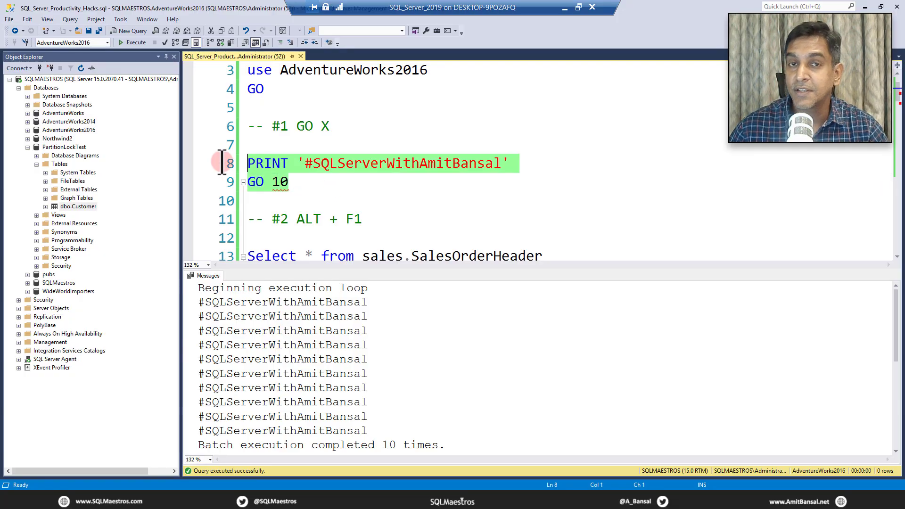
click(309, 182)
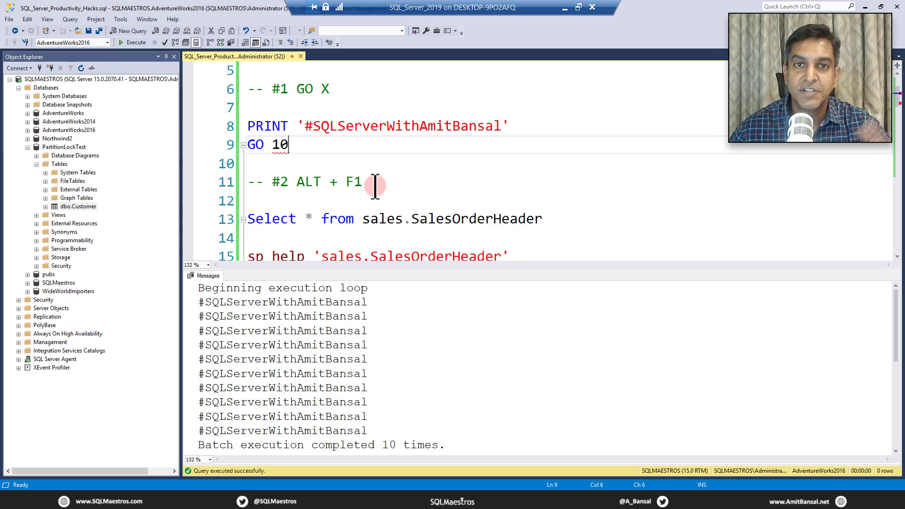
mouse_move(437, 190)
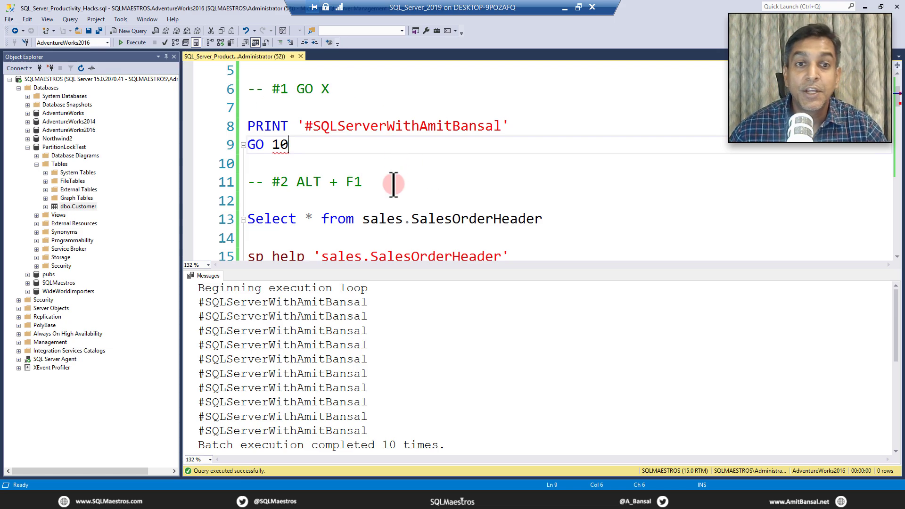
Browse SalesOrderHeader's Alt+F1 results: columns, identity, PRIMARY filegroup, and indexes.
click(363, 183)
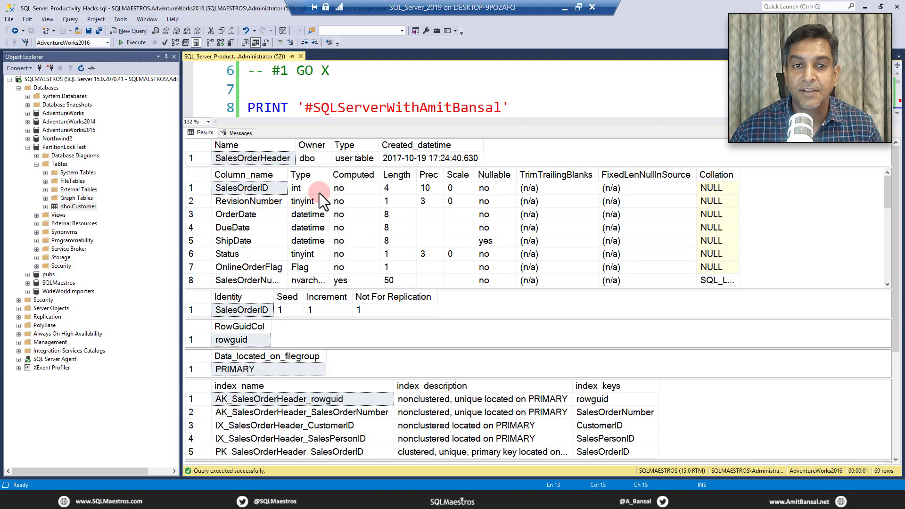
mouse_move(633, 203)
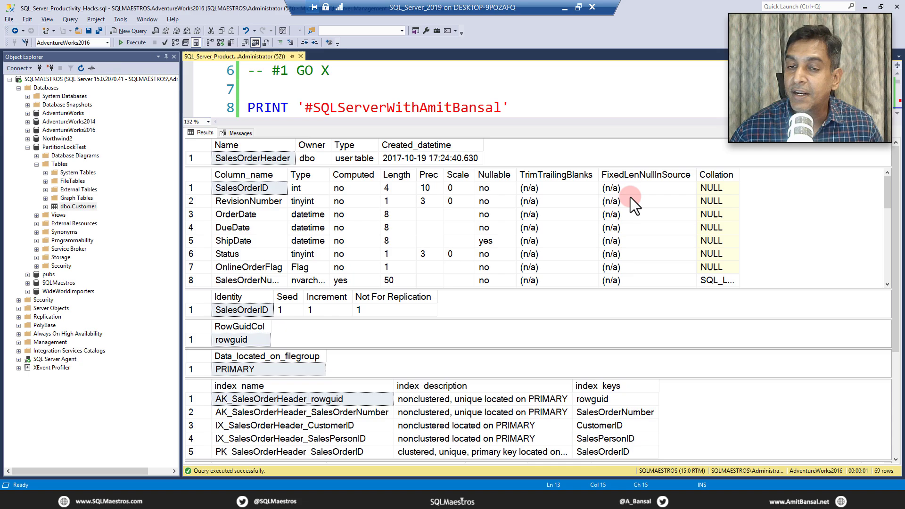
mouse_move(643, 283)
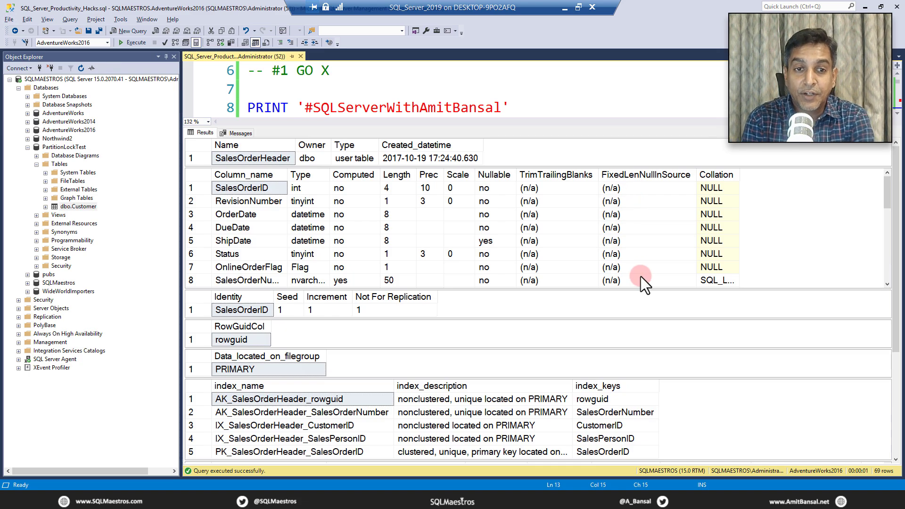
mouse_move(300, 315)
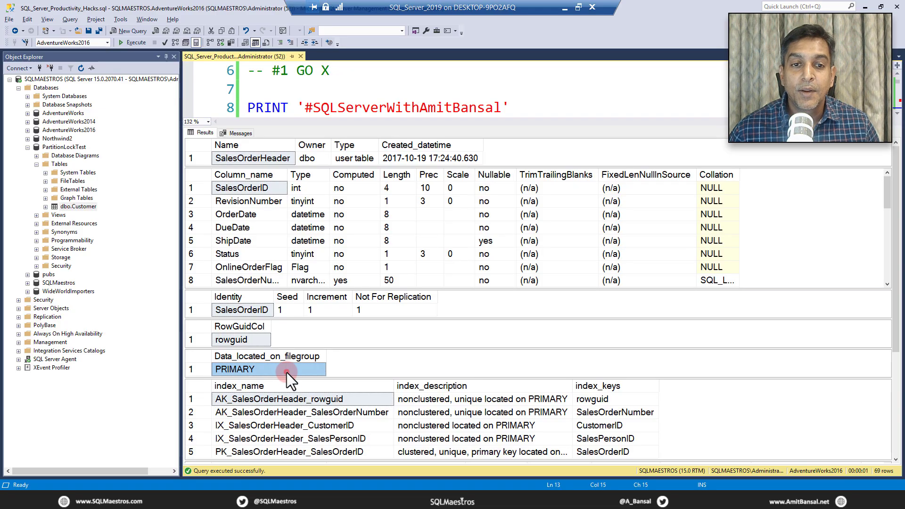
click(283, 425)
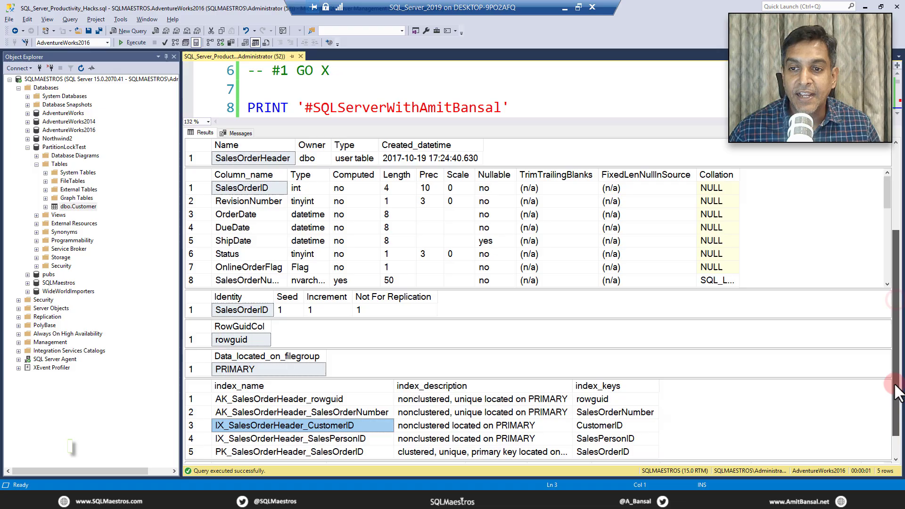
scroll(down, 3)
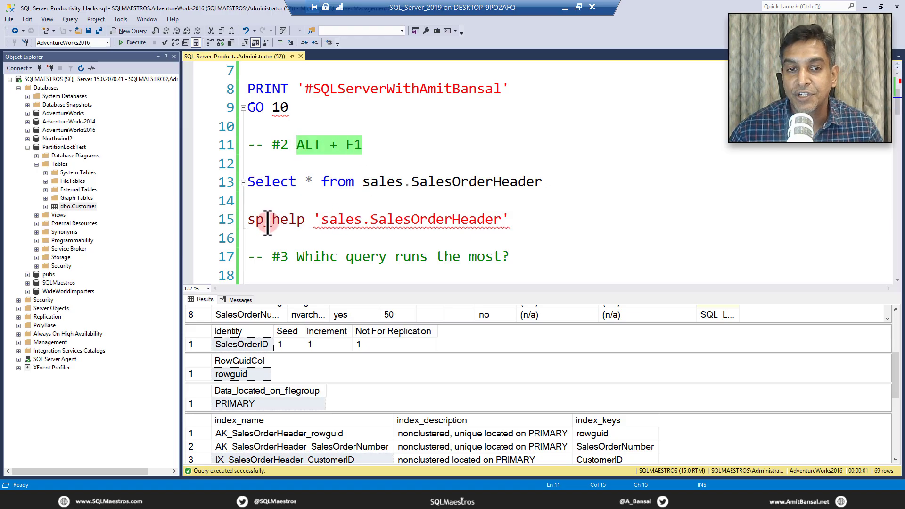
Execute the sp_help line for sales.SalesOrderHeader, then scroll to tip #3.
triple_click(375, 219)
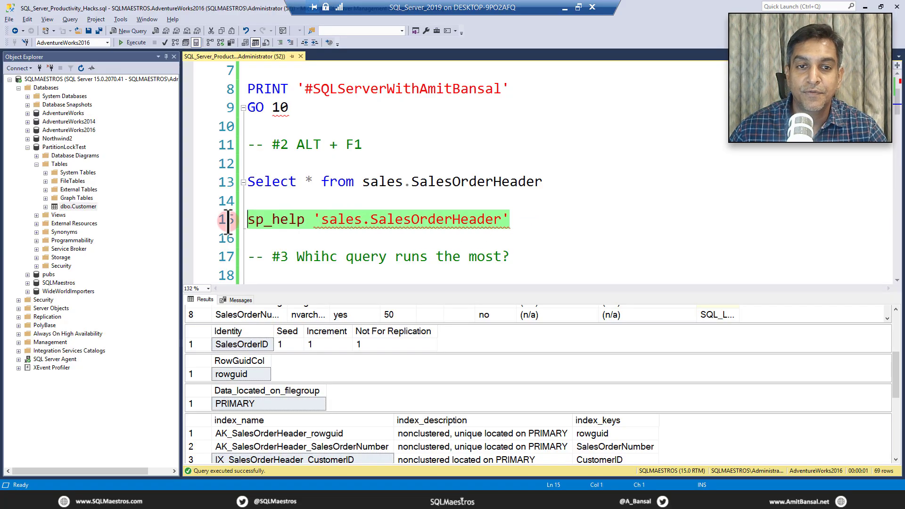
click(132, 42)
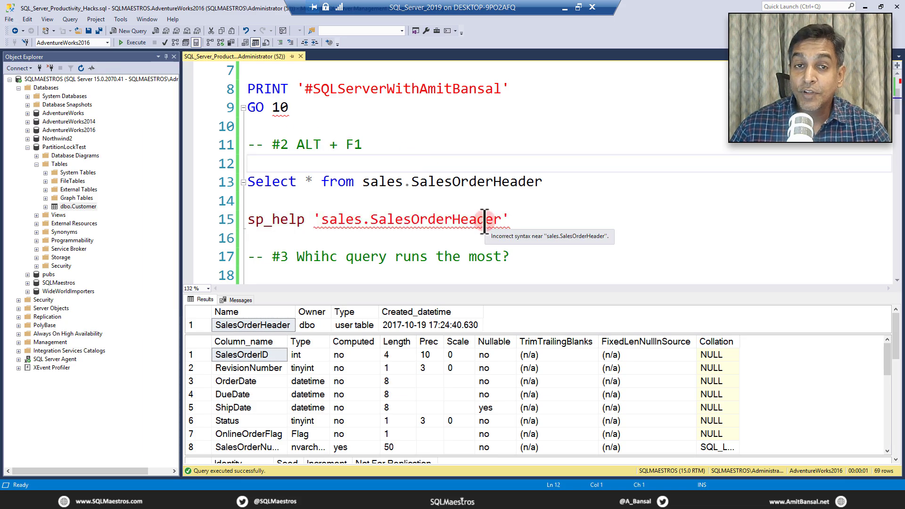
scroll(down, 3)
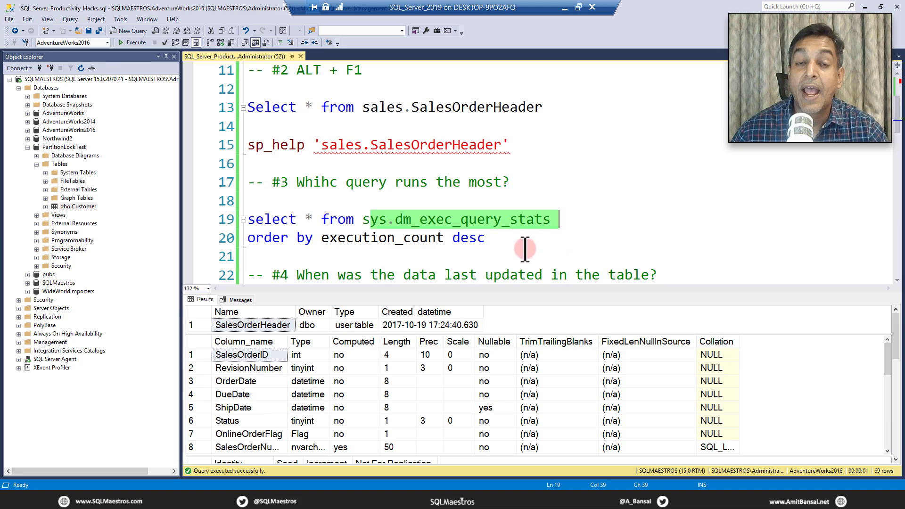
Run the dm_exec_query_stats query ordered by execution count and inspect execution_count.
click(298, 237)
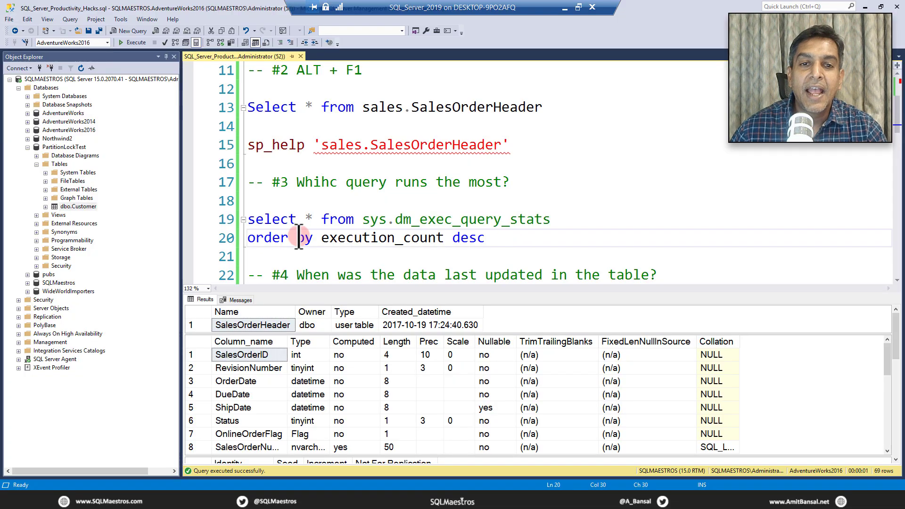
double_click(383, 237)
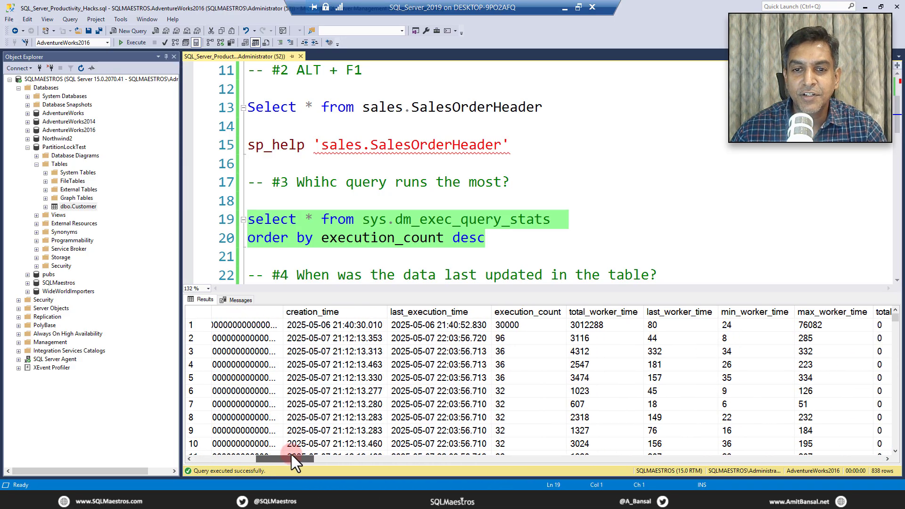
click(510, 312)
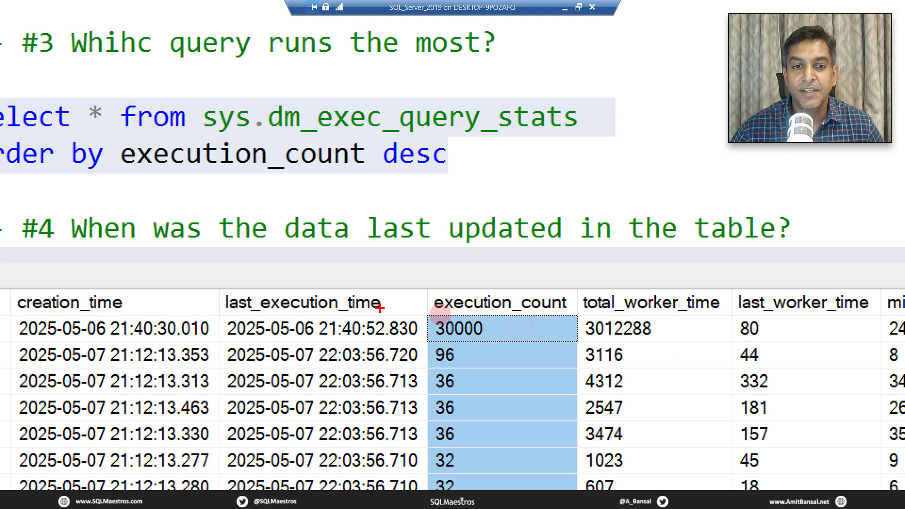
mouse_move(424, 313)
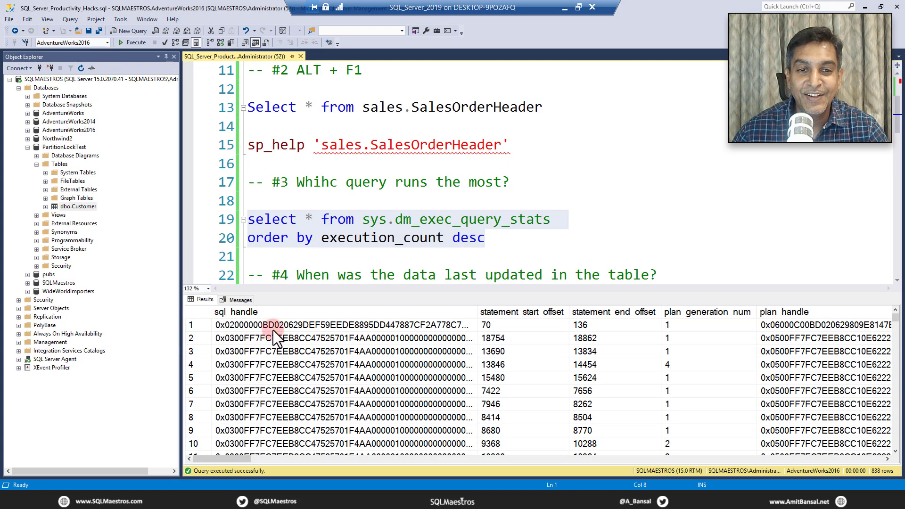
click(275, 324)
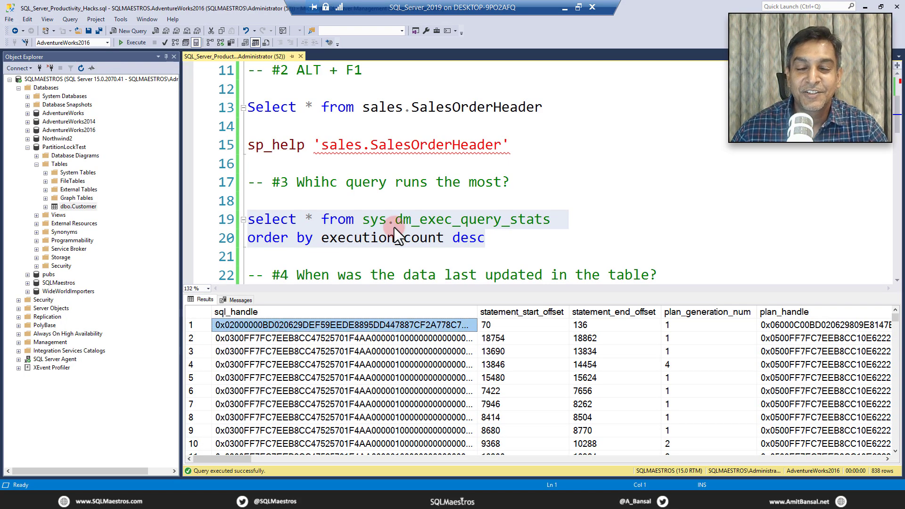
click(517, 237)
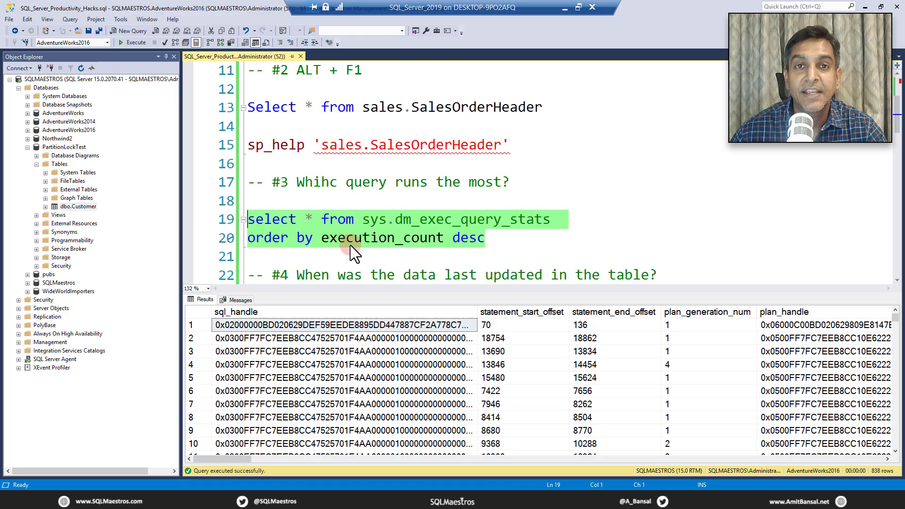
mouse_move(499, 234)
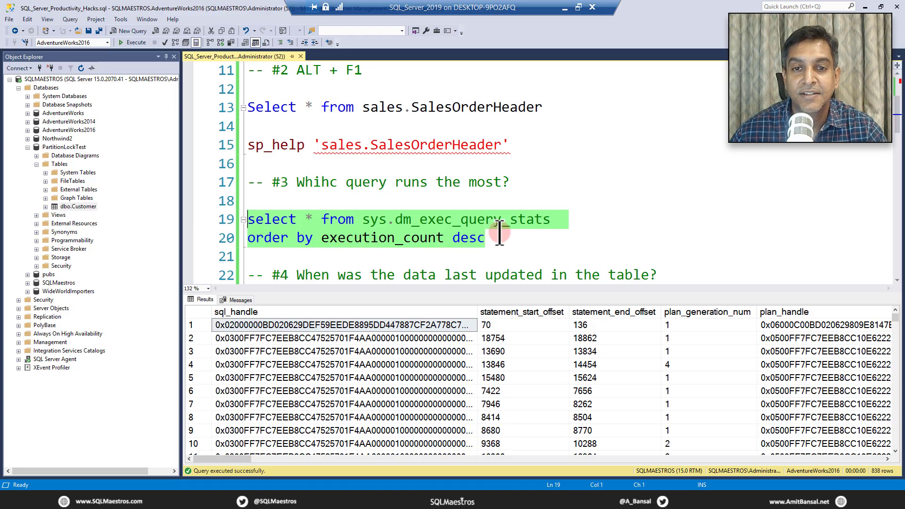
click(504, 237)
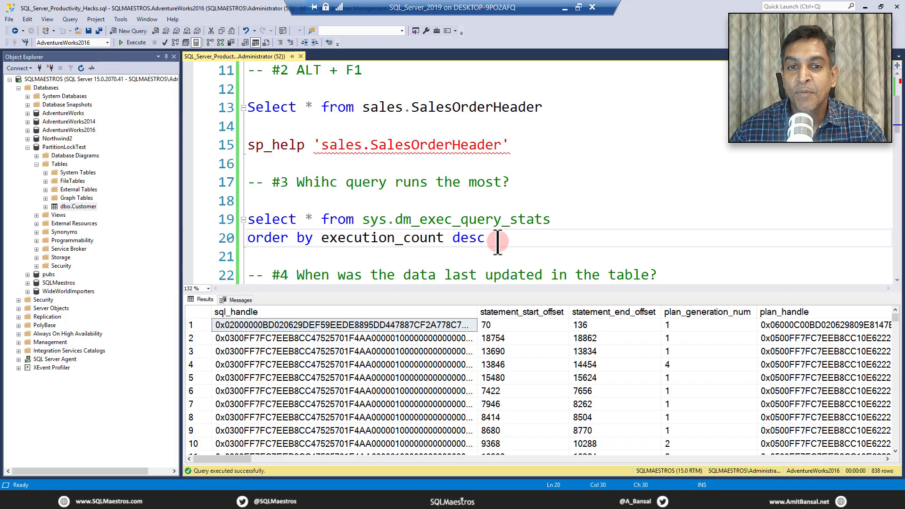
Execute the 'use PartitionLockTest' and GO batch.
scroll(down, 3)
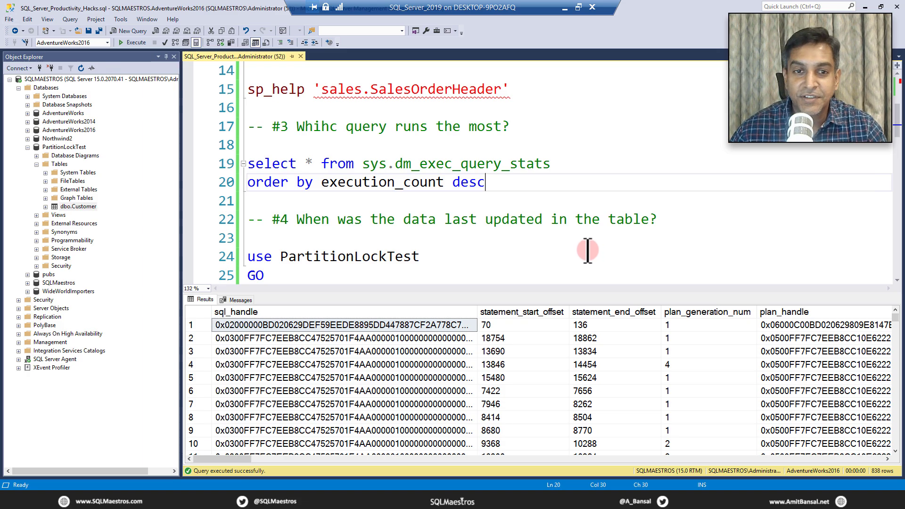
mouse_move(565, 245)
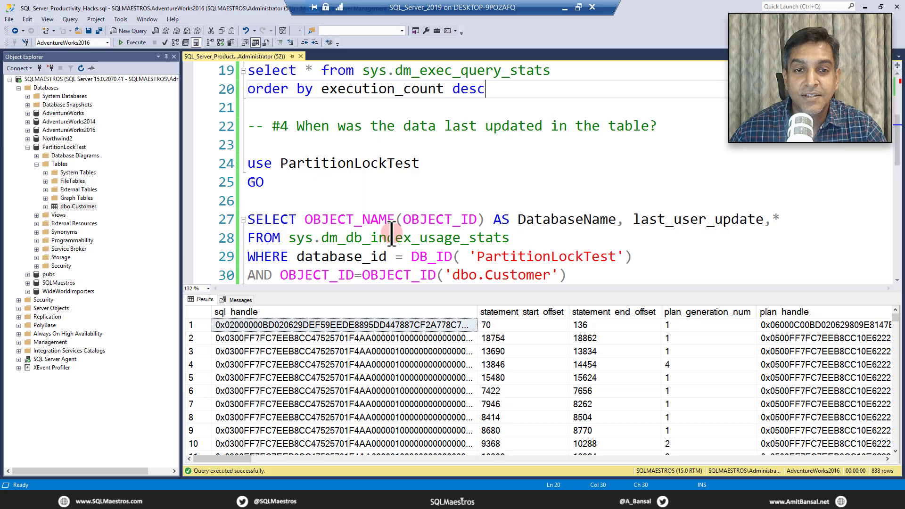
double_click(351, 238)
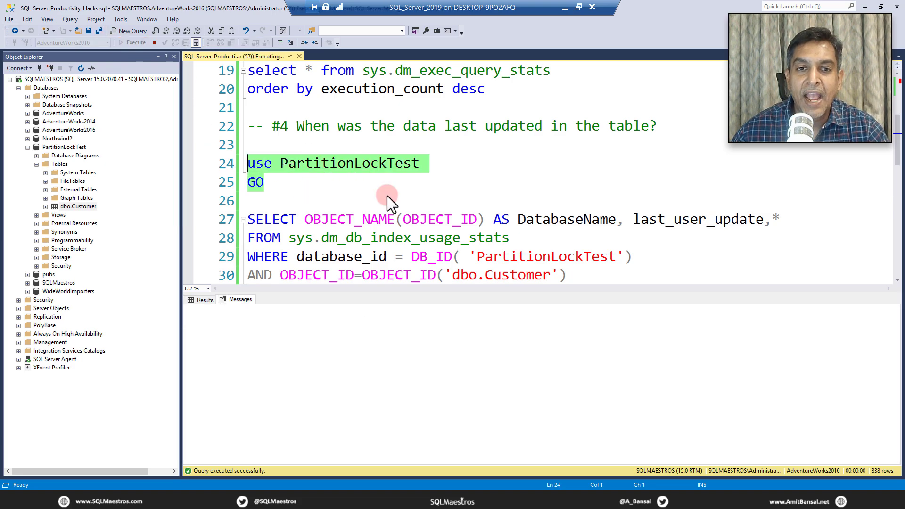
click(133, 30)
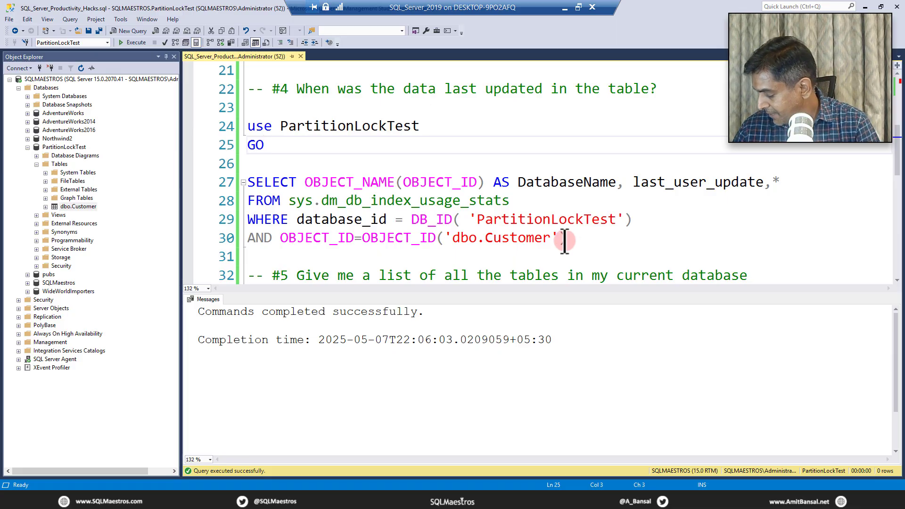
double_click(502, 237)
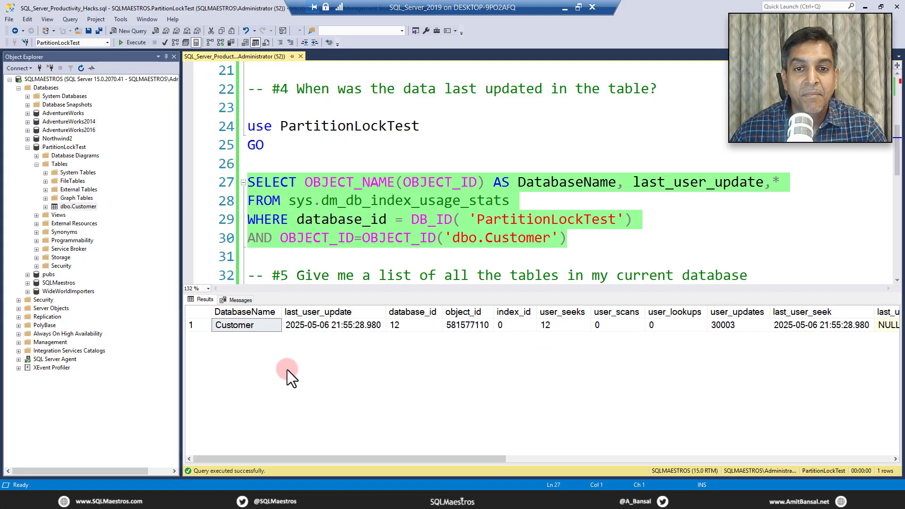
click(333, 325)
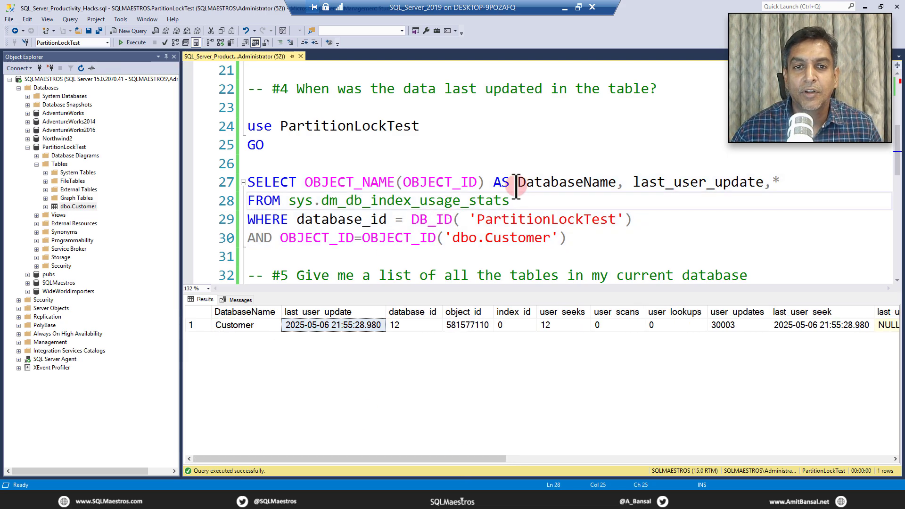
Change the DatabaseName alias to TableName and rerun the index usage query.
double_click(565, 182)
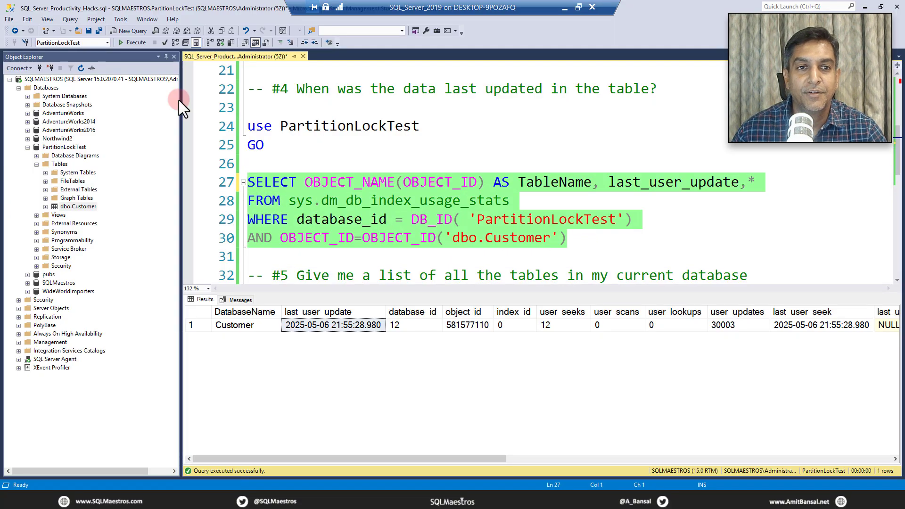
click(133, 42)
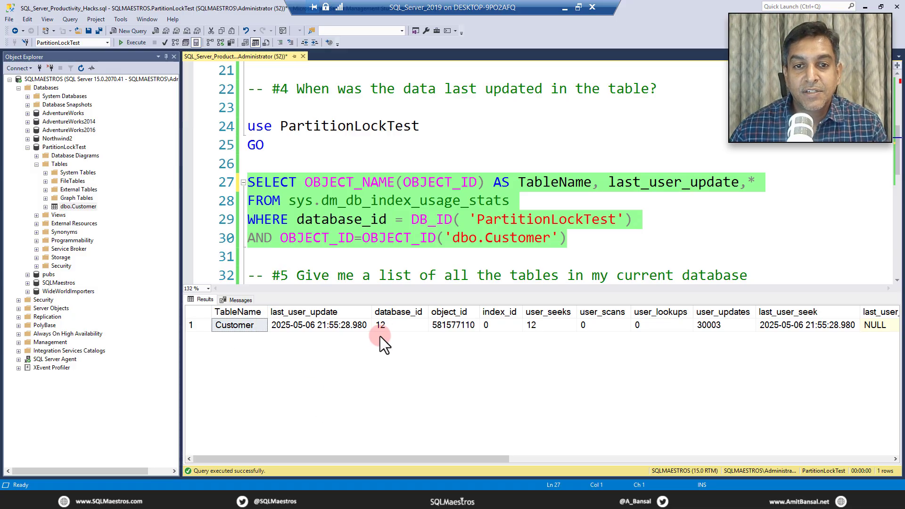
mouse_move(473, 335)
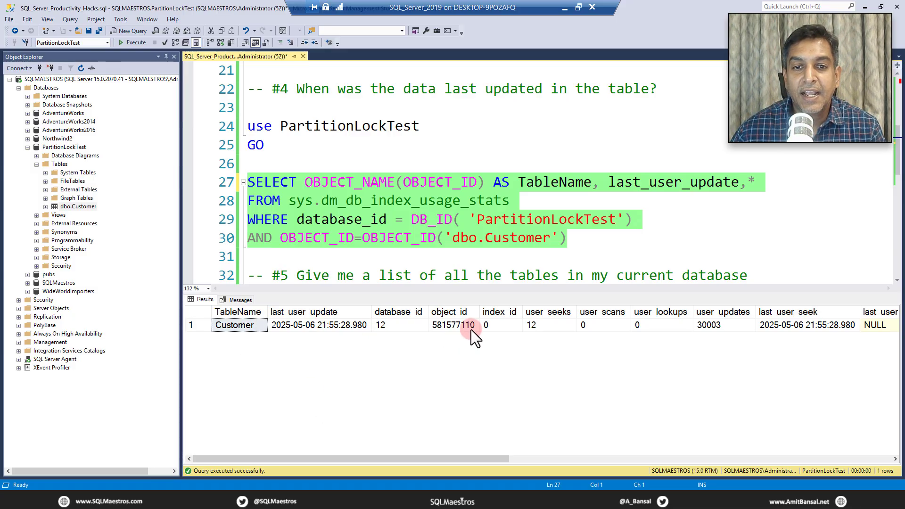
click(319, 325)
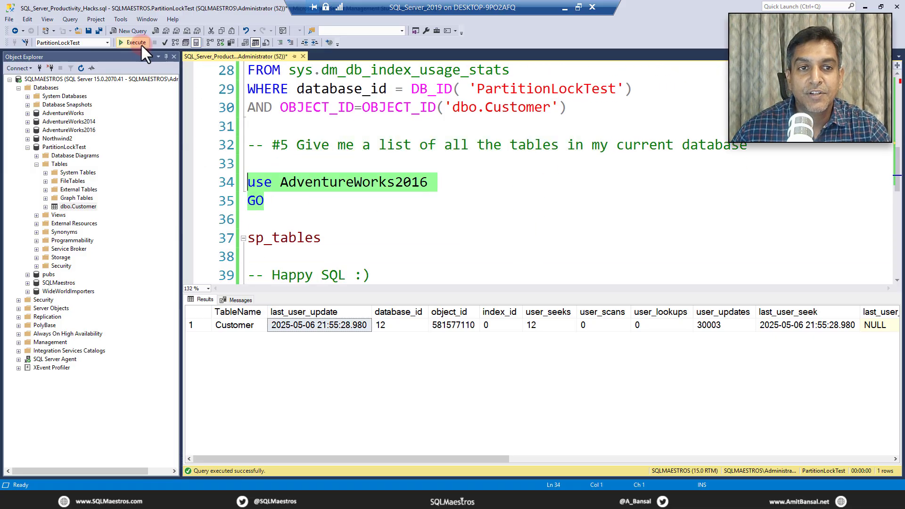
Run 'use AdventureWorks2016', then sp_tables, and scroll its 628 result rows.
click(133, 42)
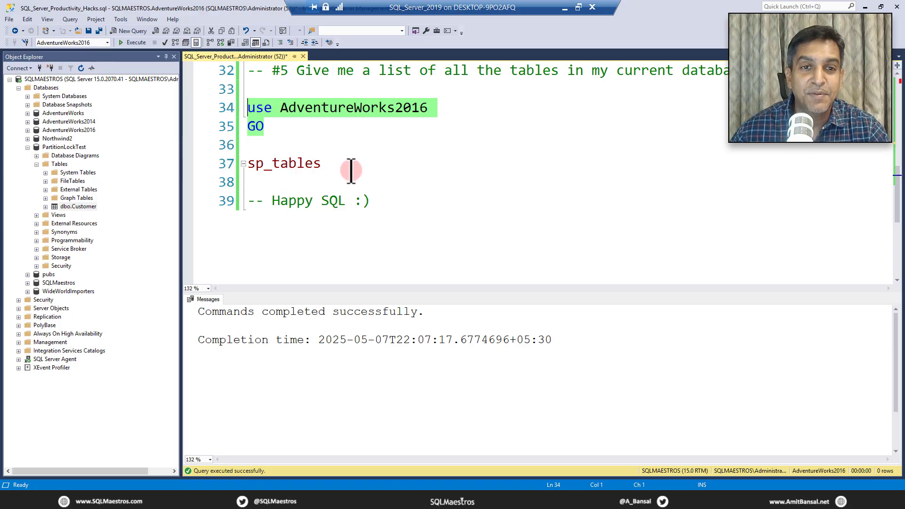
click(133, 42)
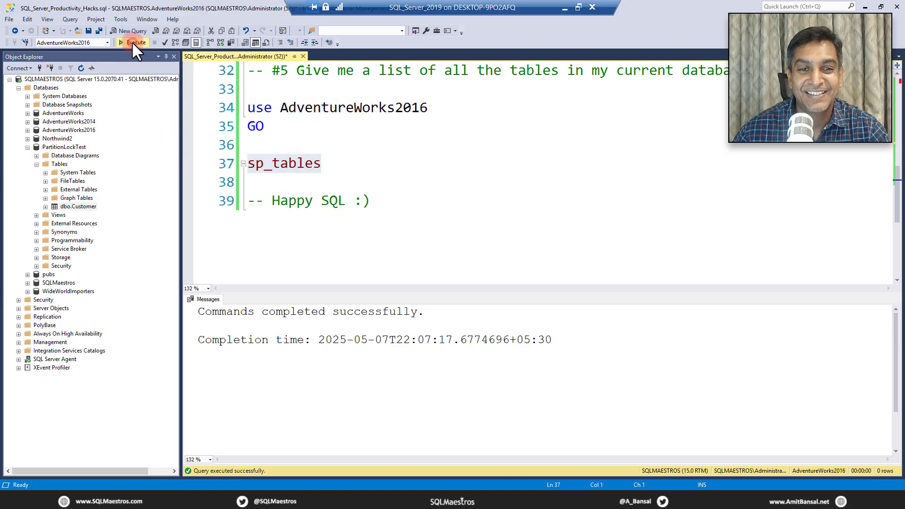
click(136, 42)
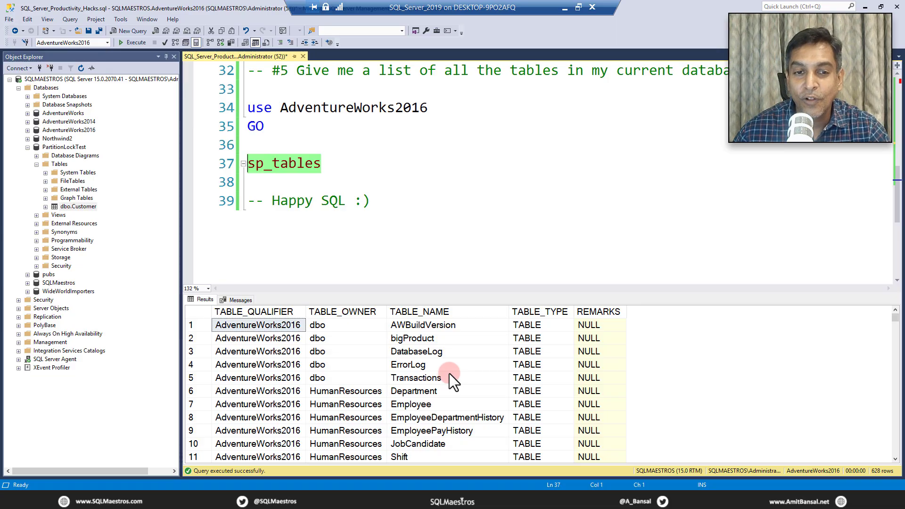
mouse_move(277, 424)
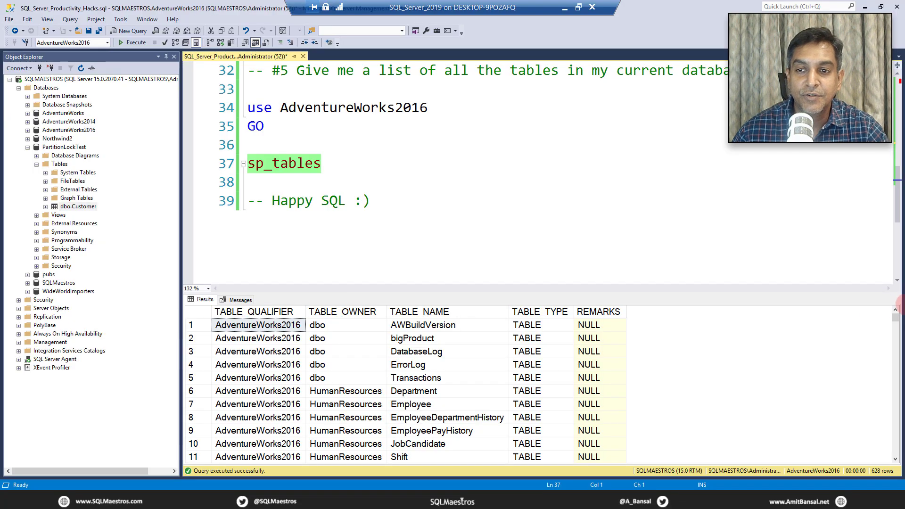
scroll(down, 3)
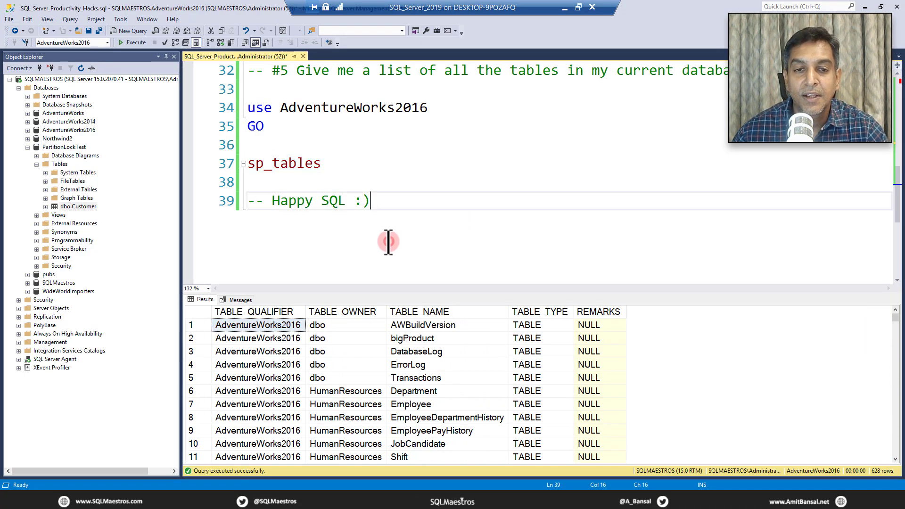
scroll(down, 3)
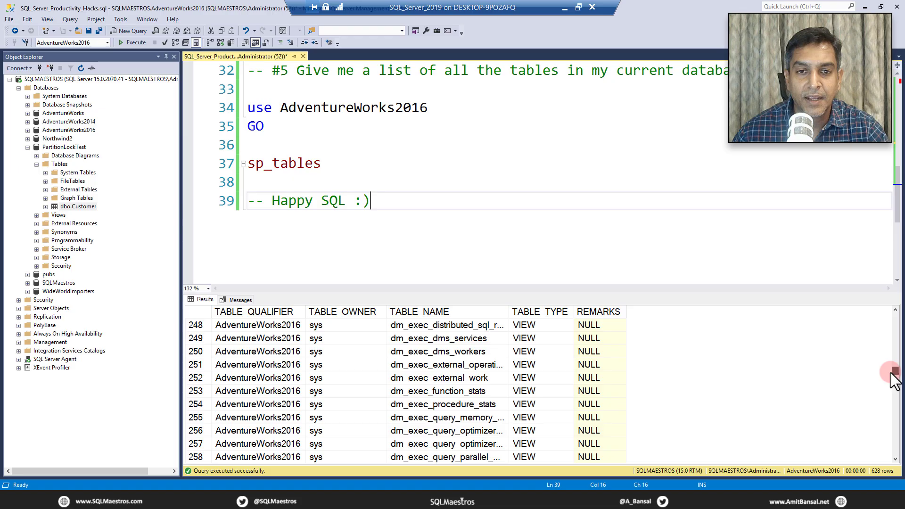
scroll(down, 3)
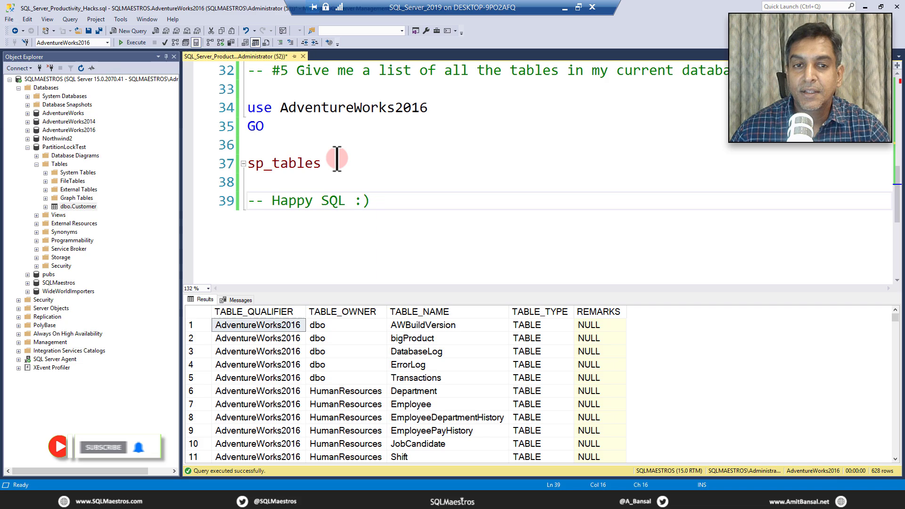
Change sp_tables on line 37 to sp_stored_procedures, correcting typos while typing.
double_click(295, 164)
text(sp_pr)
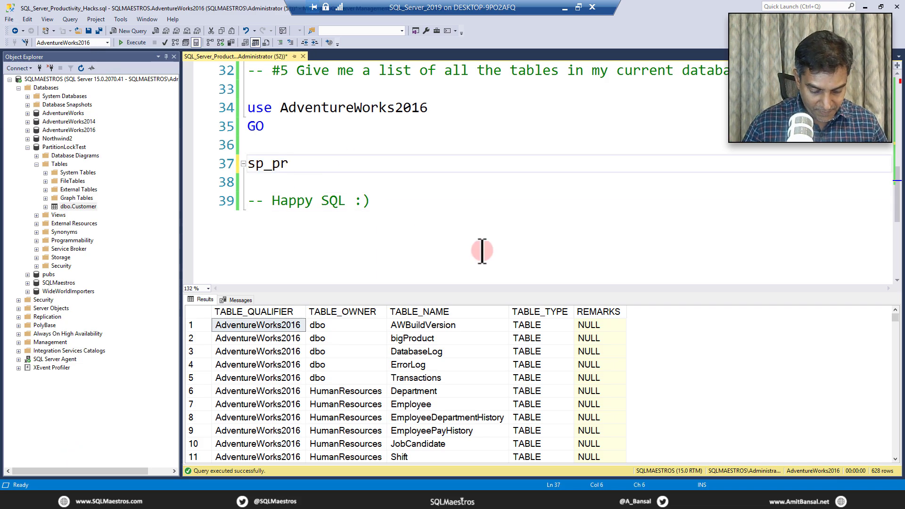
text(cideures)
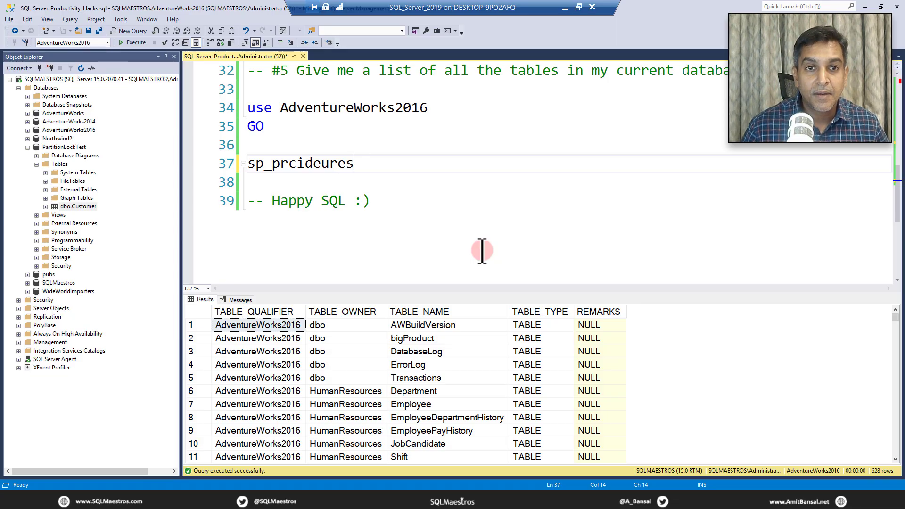
key(backspace)
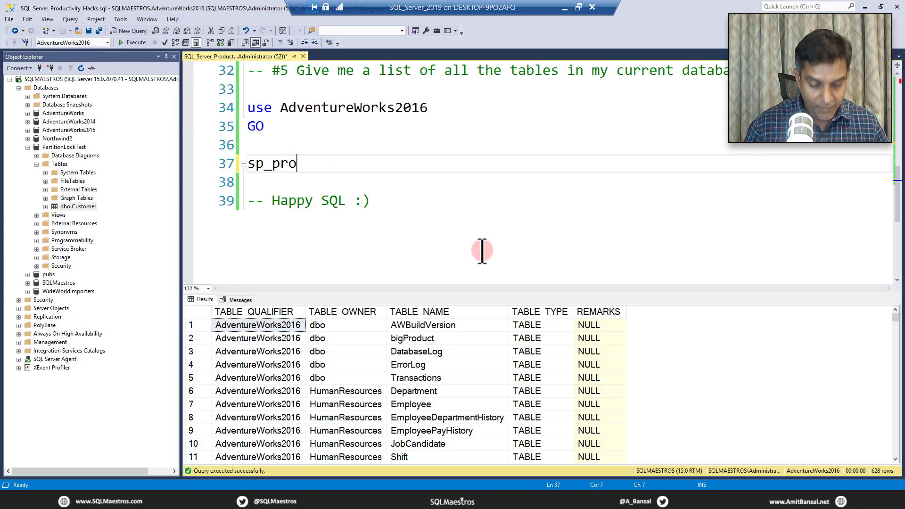
text(cedures)
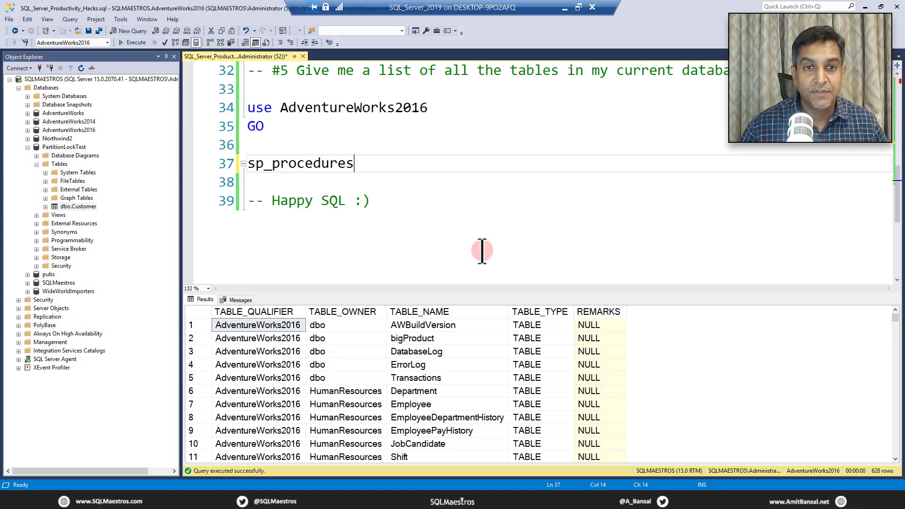
key(Backspace)
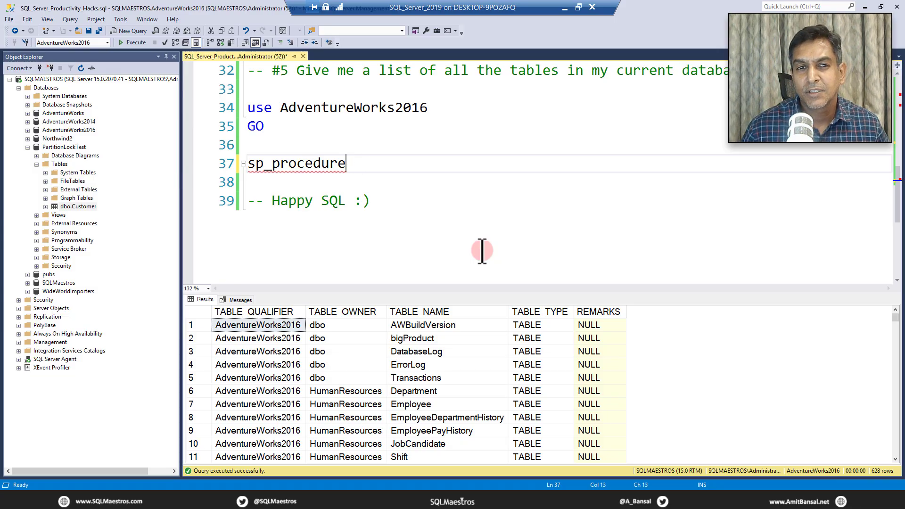
key(BackSpace)
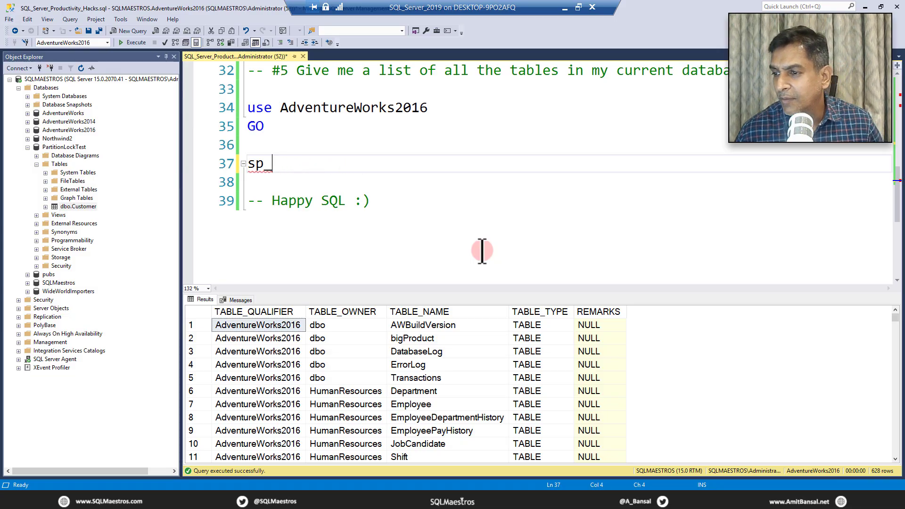
text(s)
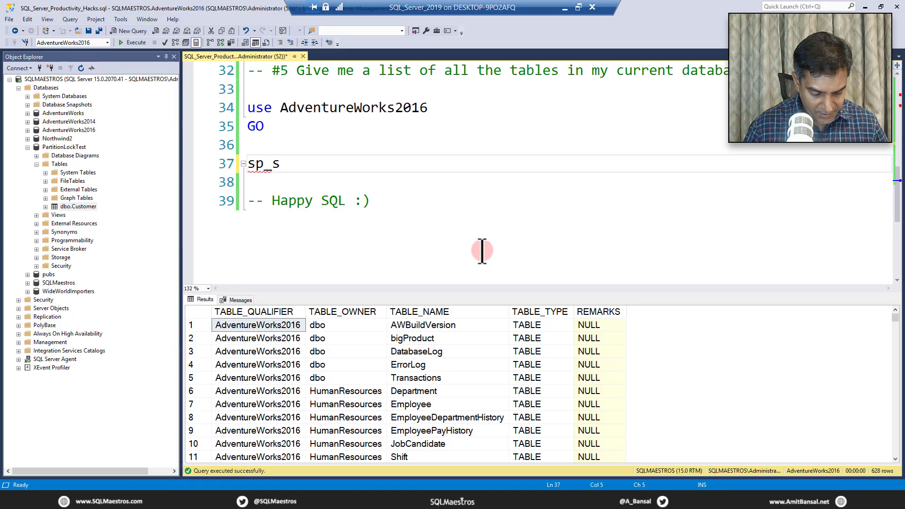
text(tored)
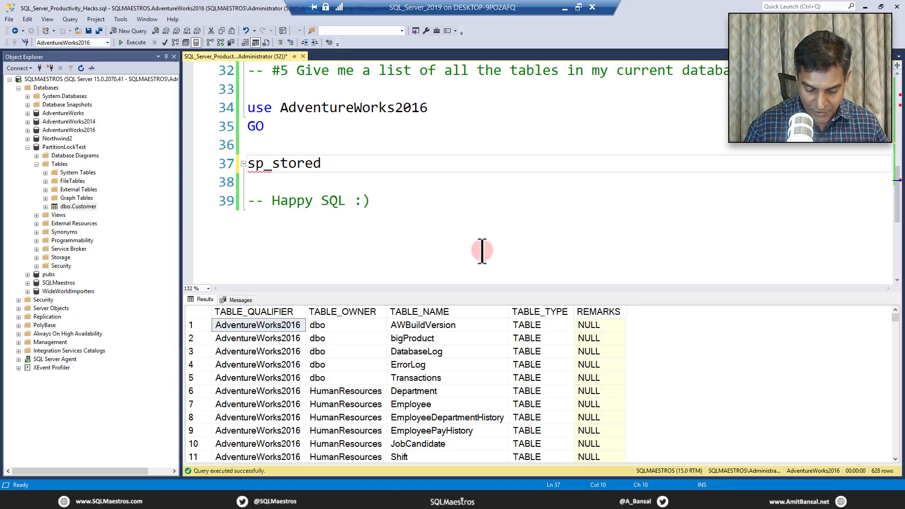
text(_procedure)
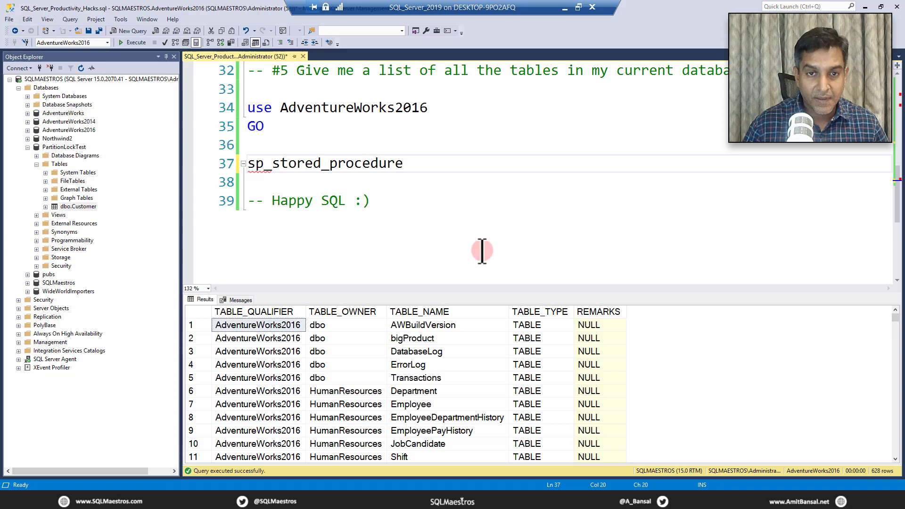
text(s)
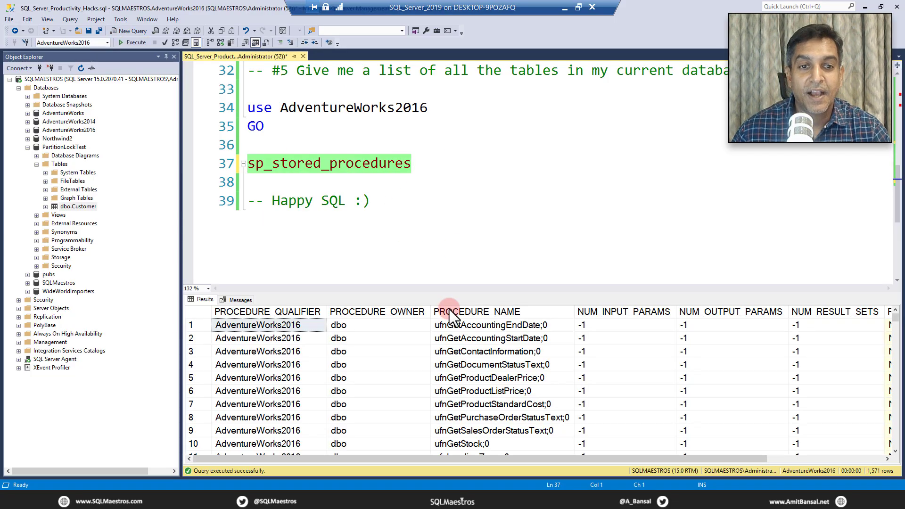
mouse_move(763, 320)
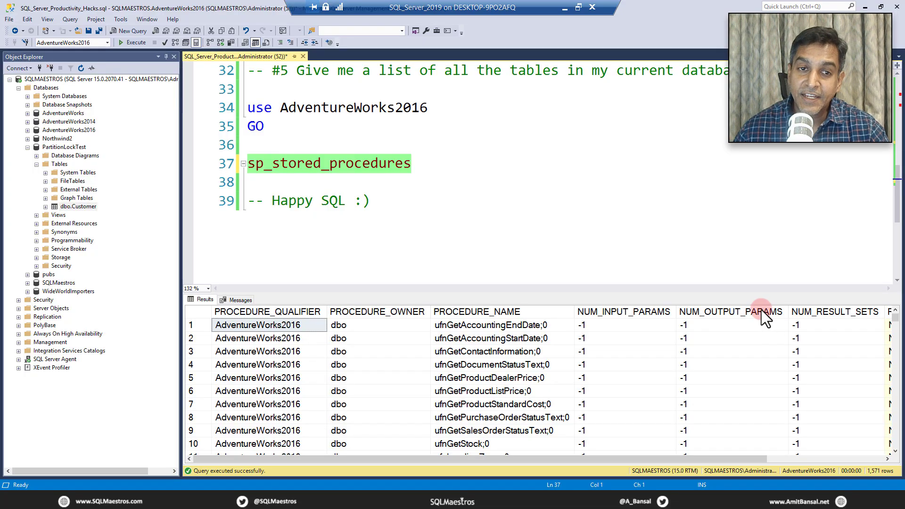
mouse_move(663, 347)
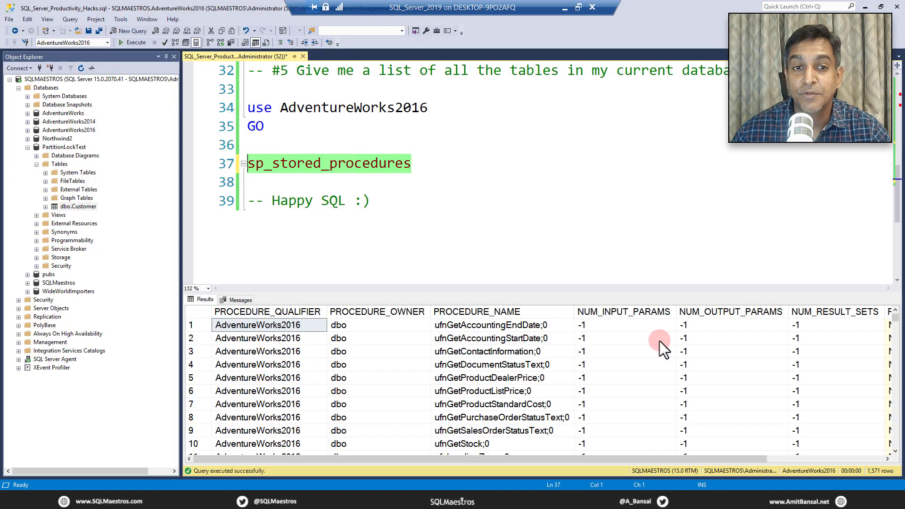
Scroll down the sp_stored_procedures results to reveal sys-owned system procedures like sp_fkeys.
scroll(down, 3)
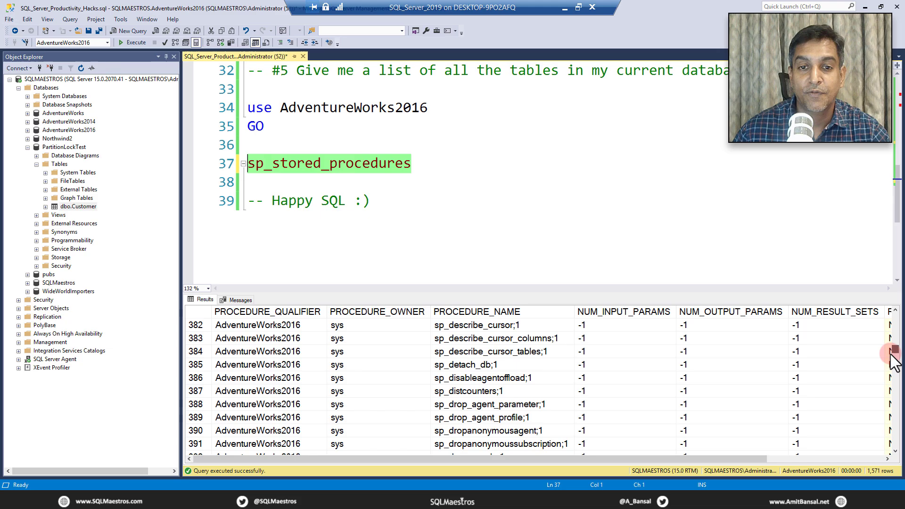
scroll(down, 3)
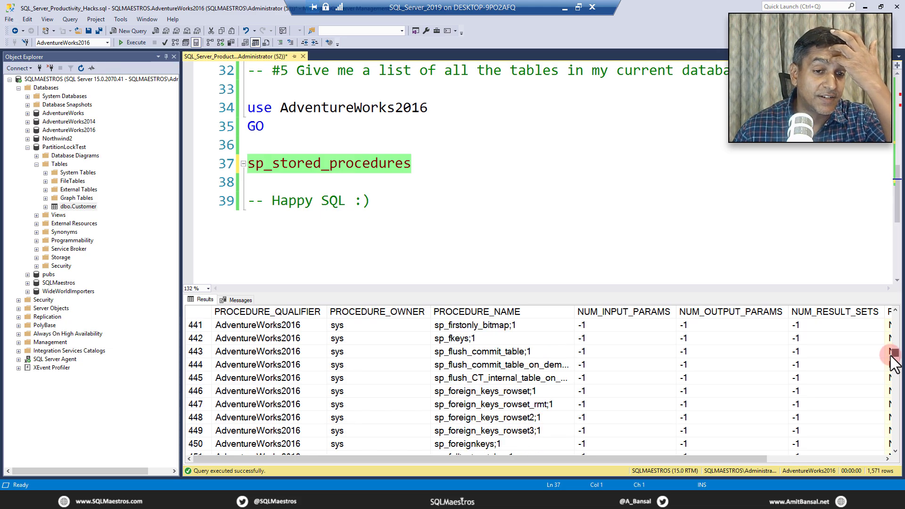